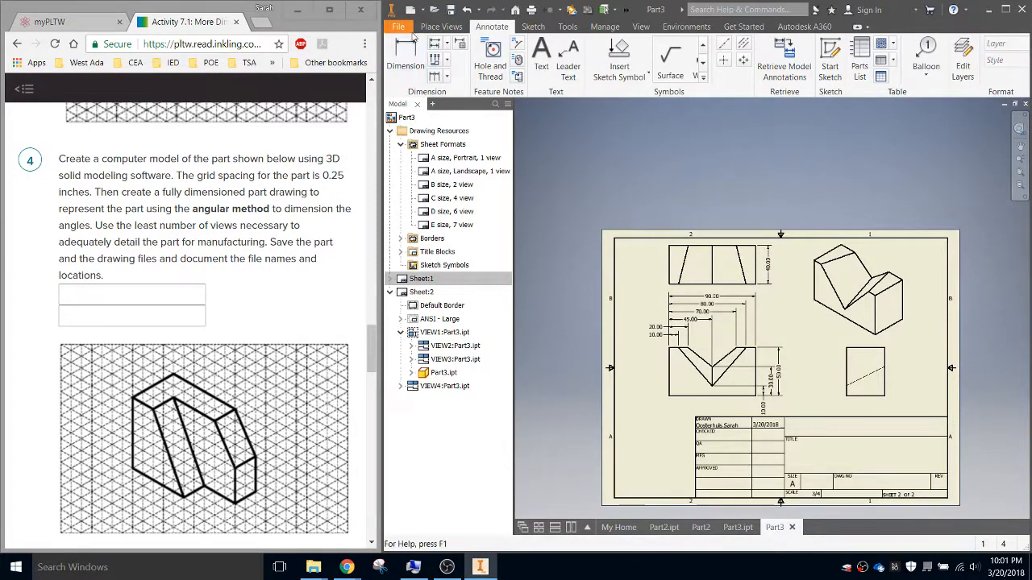
# Create a new part from the English Standard (in).ipt template.
pyautogui.click(397, 27)
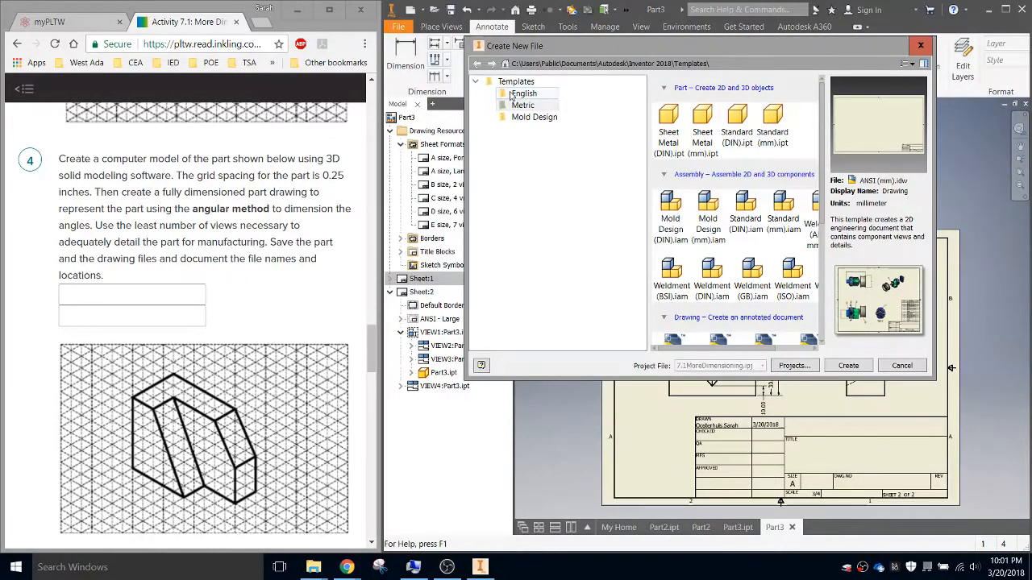
pyautogui.click(523, 93)
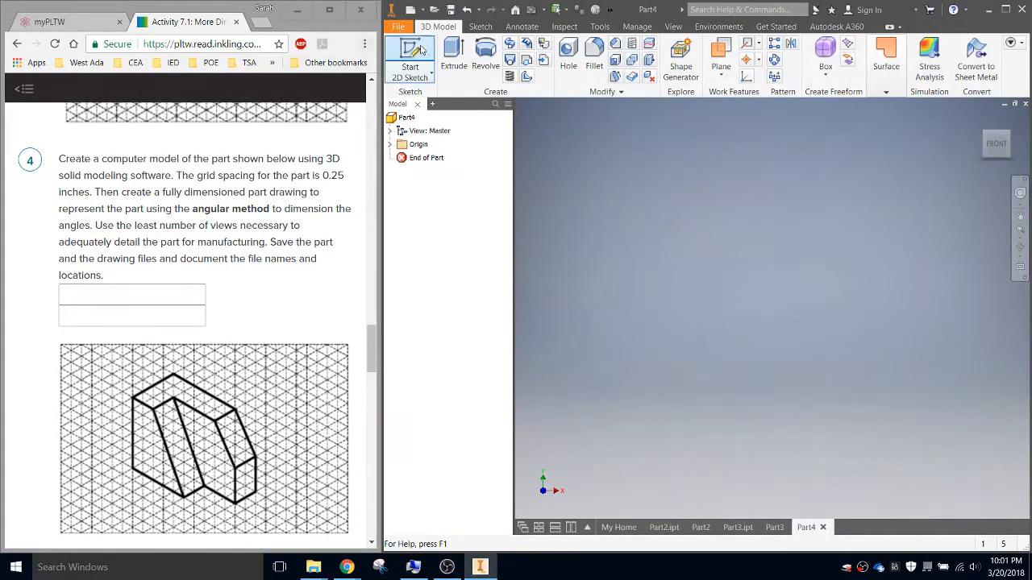
# Sketch a 2.000 × 1.500 rectangle from the origin on a new 2D sketch.
pyautogui.click(409, 60)
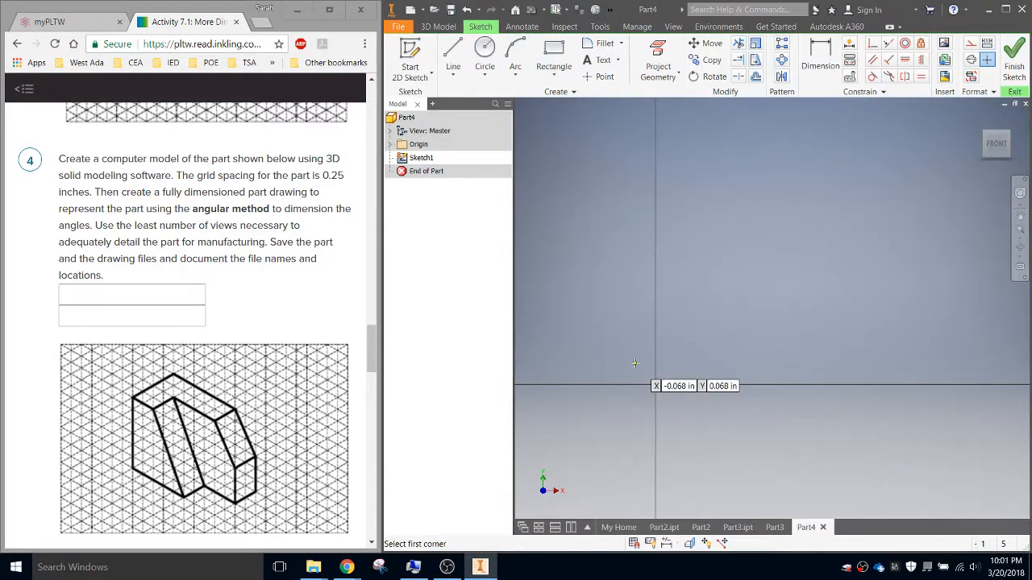
pyautogui.click(554, 45)
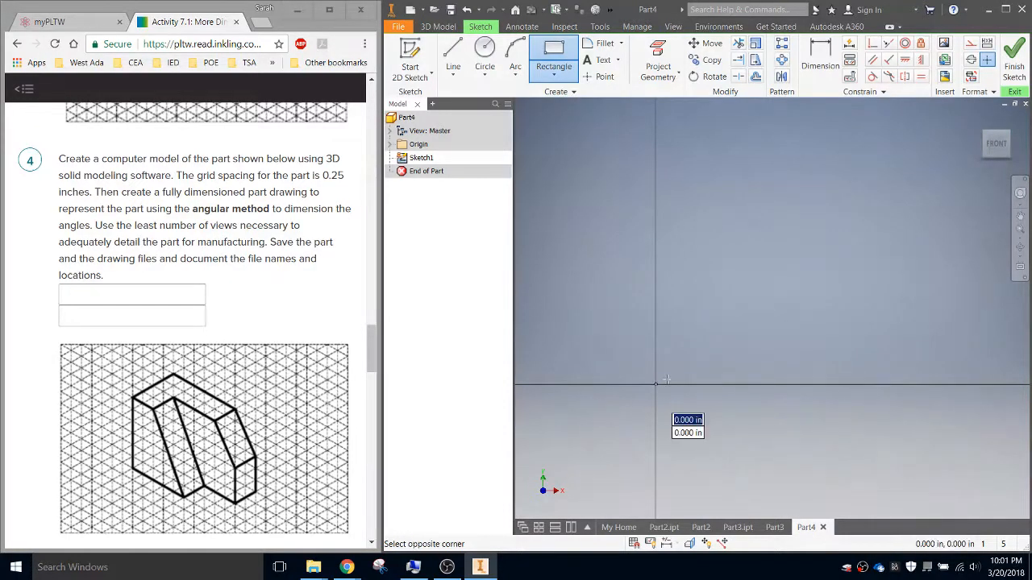
pyautogui.moveTo(654, 383); pyautogui.dragTo(762, 320)
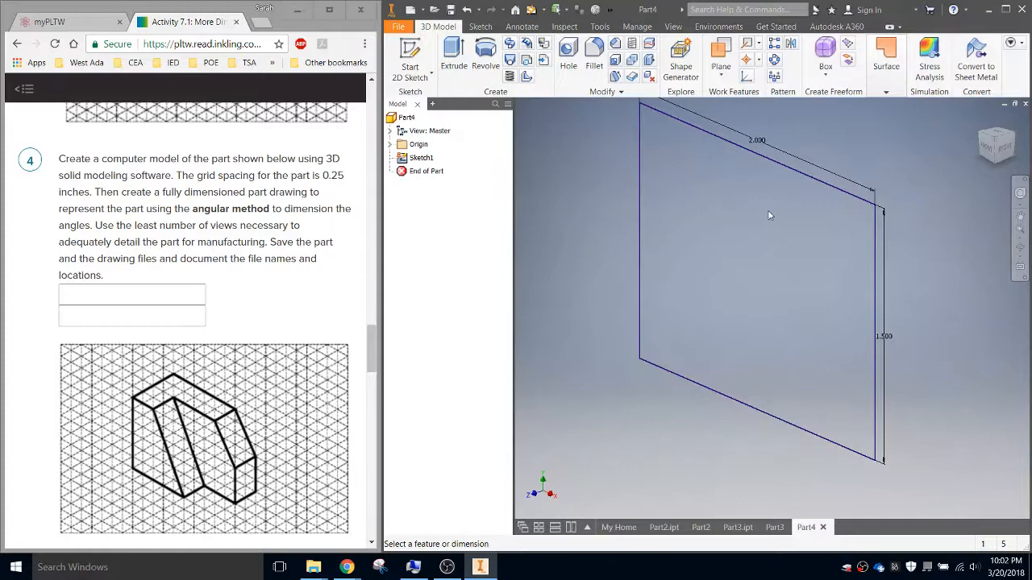
# Extrude the rectangle 4*.2 deep into a solid block.
pyautogui.click(453, 57)
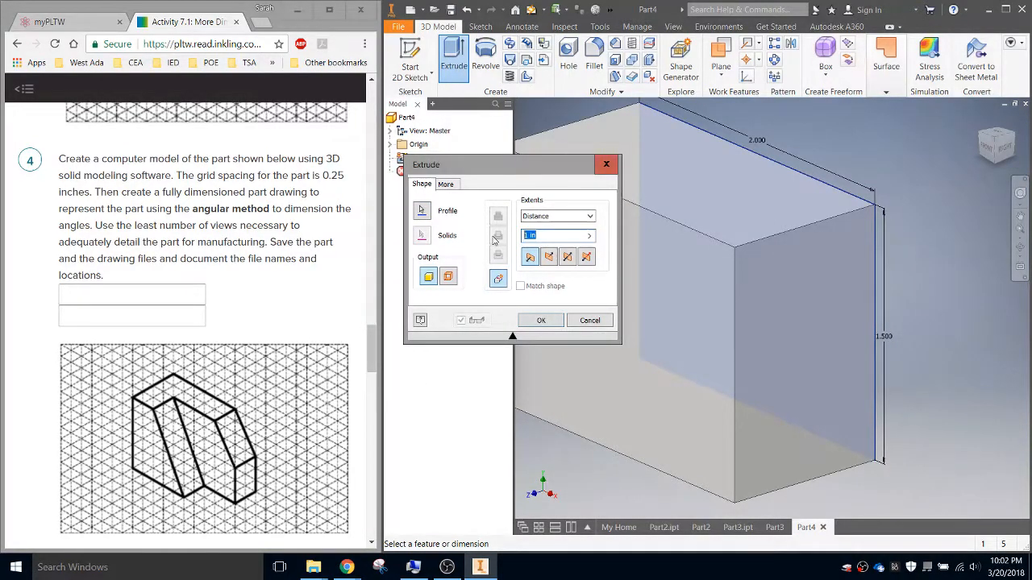
pyautogui.write('4*.2')
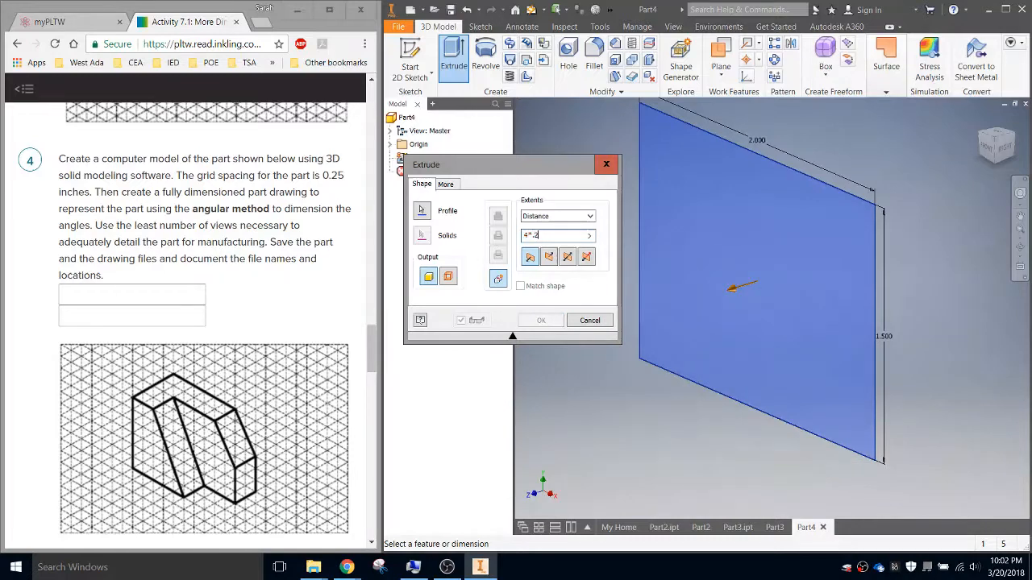
pyautogui.click(541, 320)
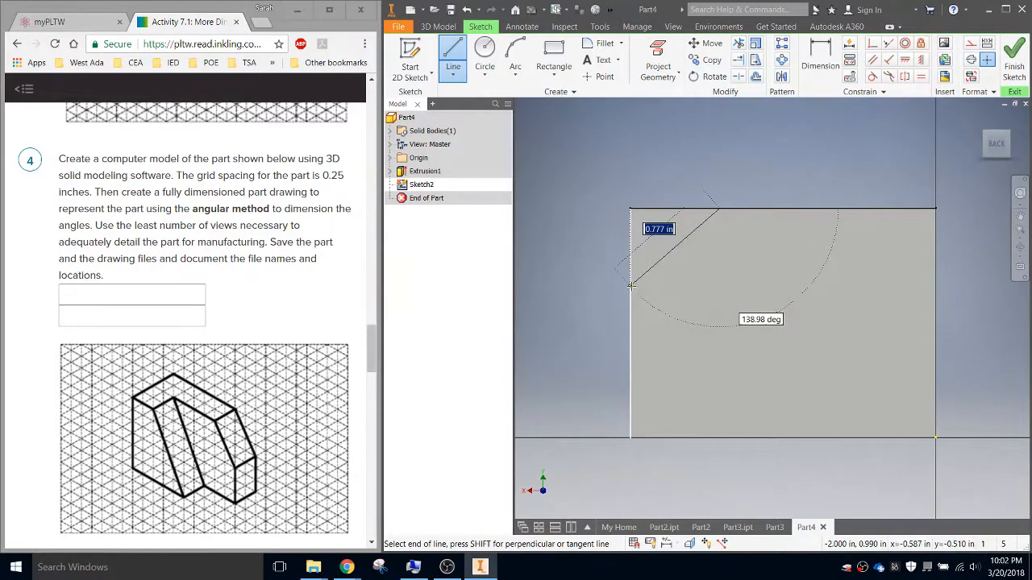
# Dimension the angled corner line with .500 and .750 offsets, then finish the sketch.
pyautogui.click(819, 60)
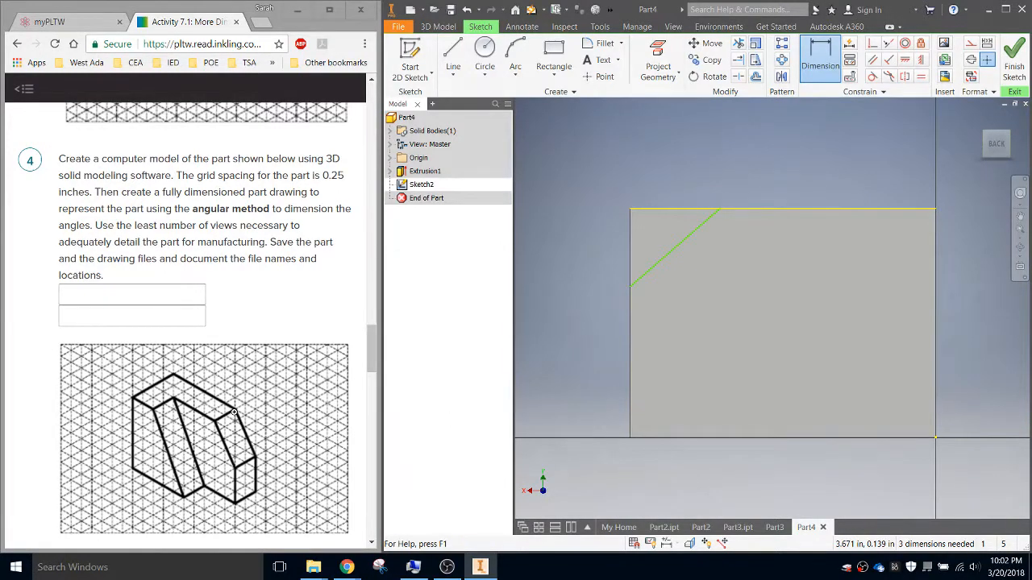
pyautogui.click(554, 48)
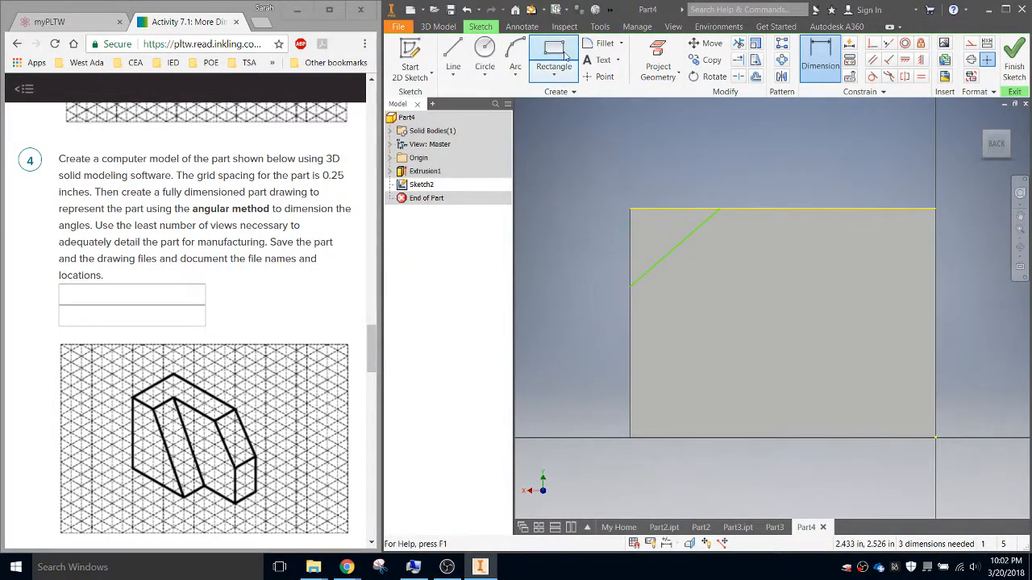
pyautogui.click(553, 49)
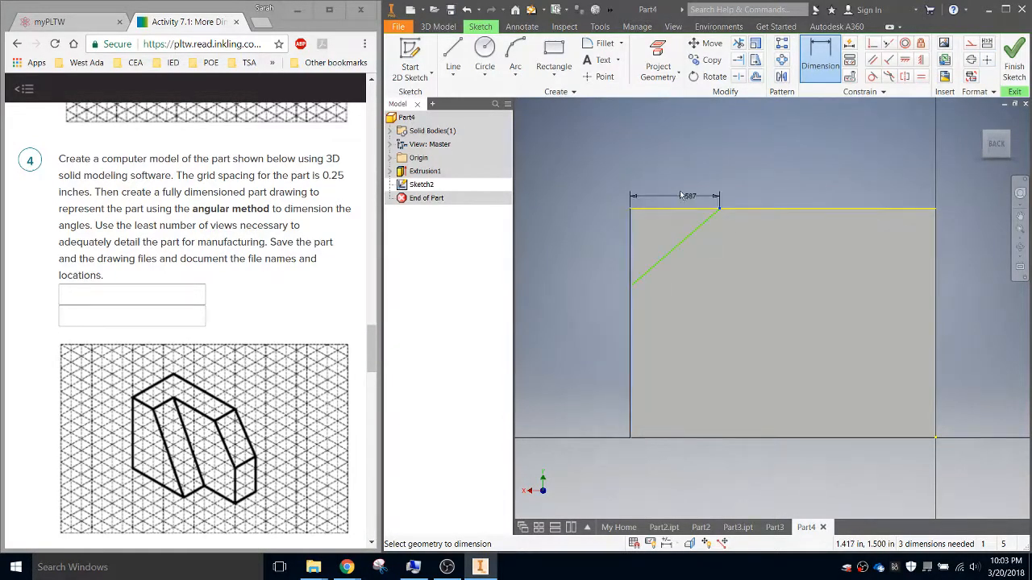
pyautogui.click(689, 197)
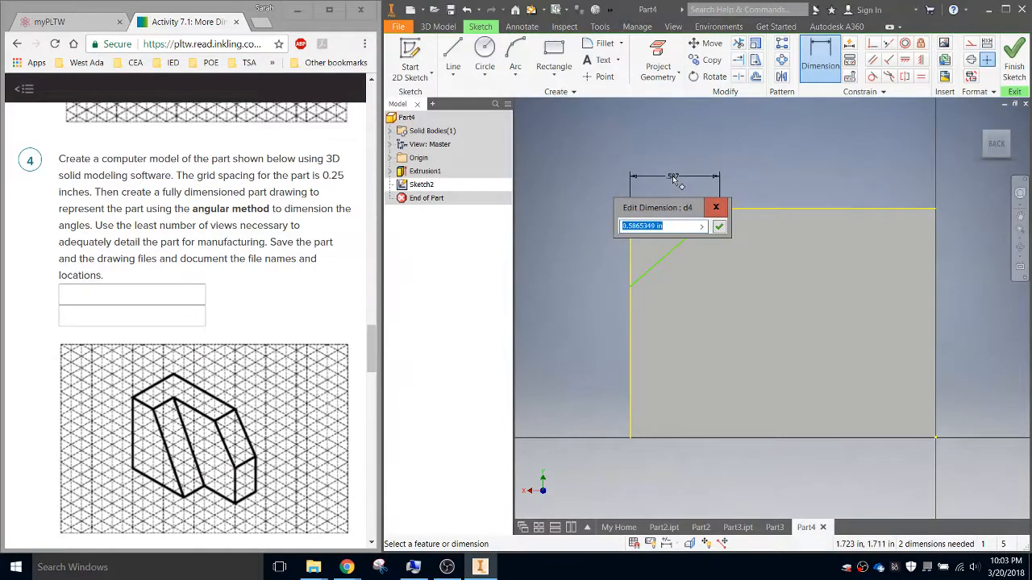
pyautogui.write('2".2')
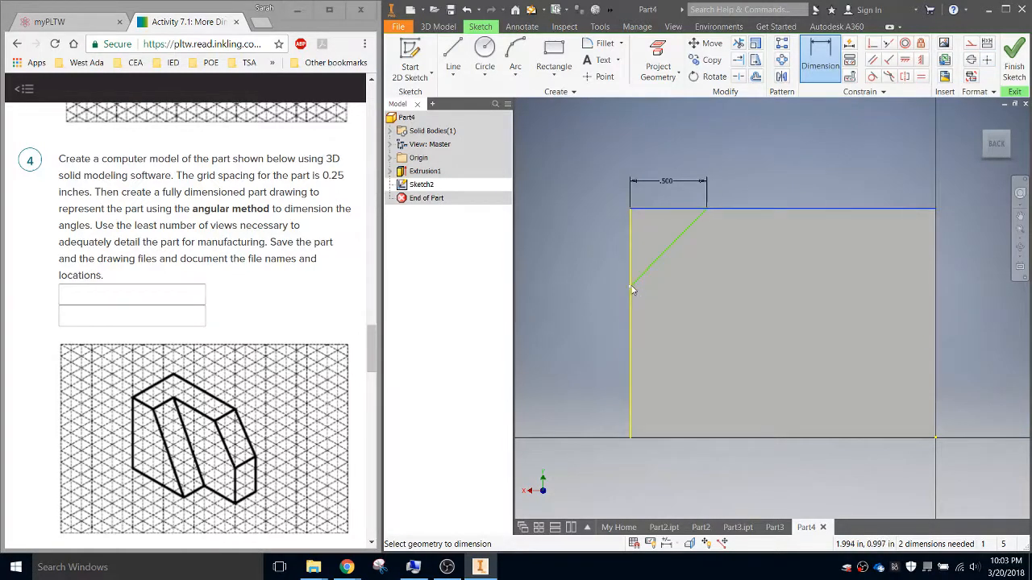
pyautogui.click(632, 290)
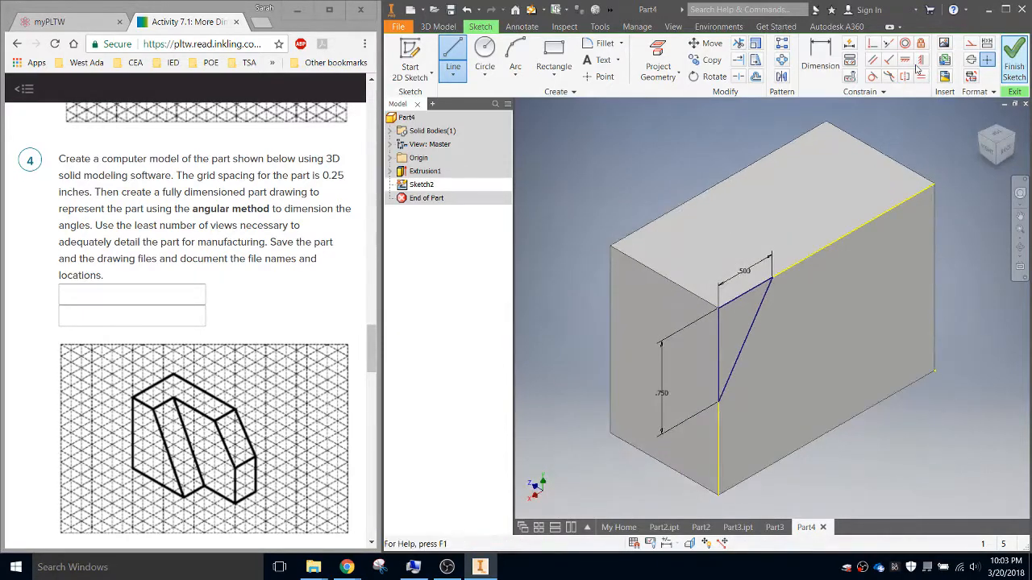
pyautogui.click(453, 55)
pyautogui.write('4*.25')
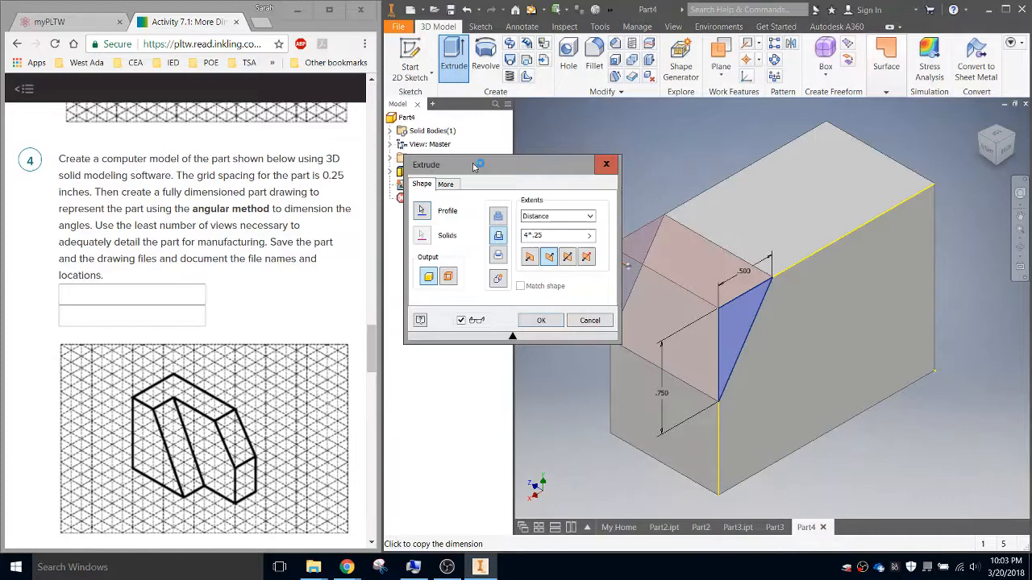
# Cut the triangular corner through the whole block with Extents set to All.
pyautogui.click(588, 215)
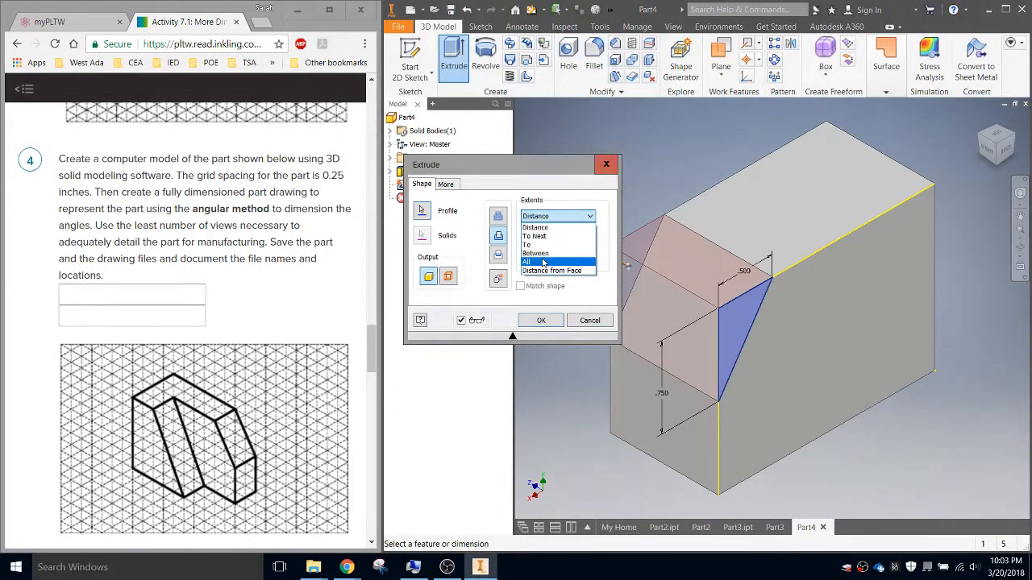
pyautogui.click(541, 320)
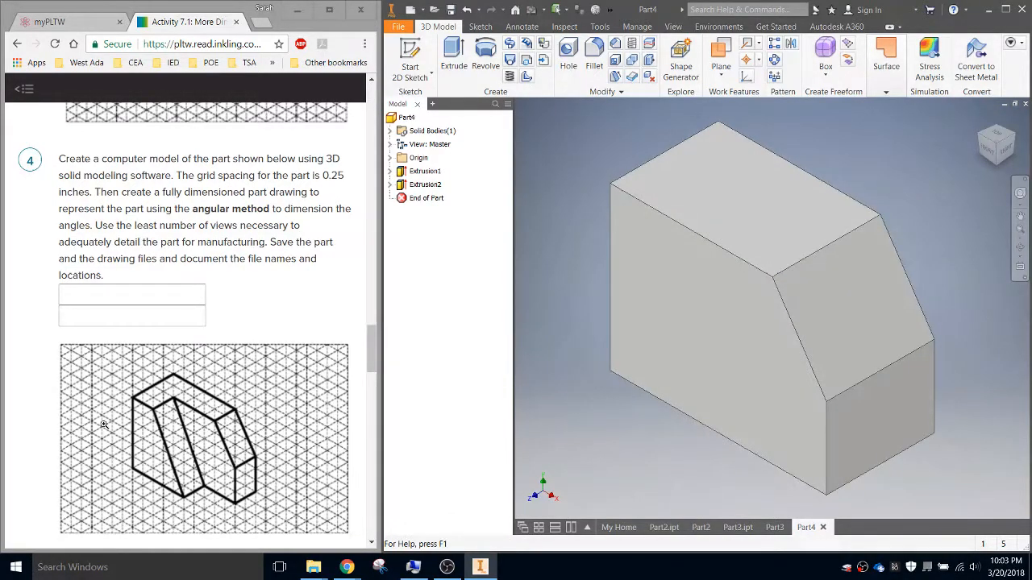
pyautogui.moveTo(192, 440)
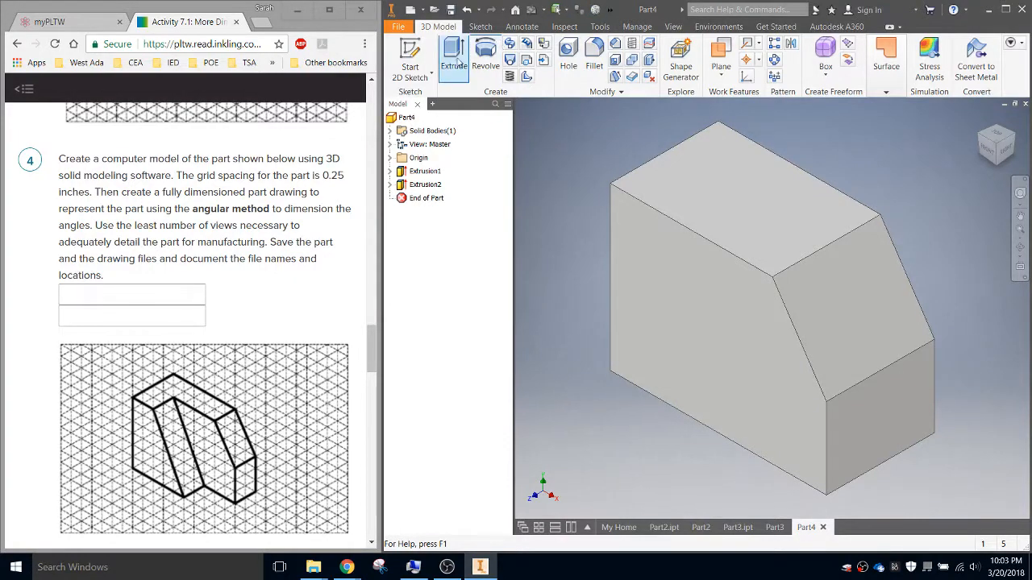
pyautogui.click(411, 53)
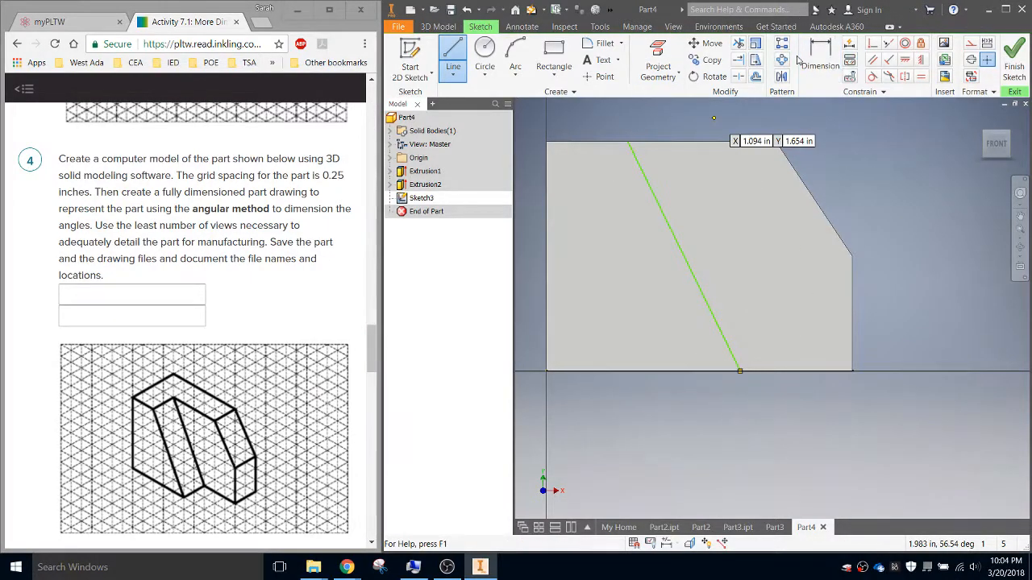
# Fully constrain the slanted line at .500 along the top and 1.250 along the bottom.
pyautogui.click(820, 59)
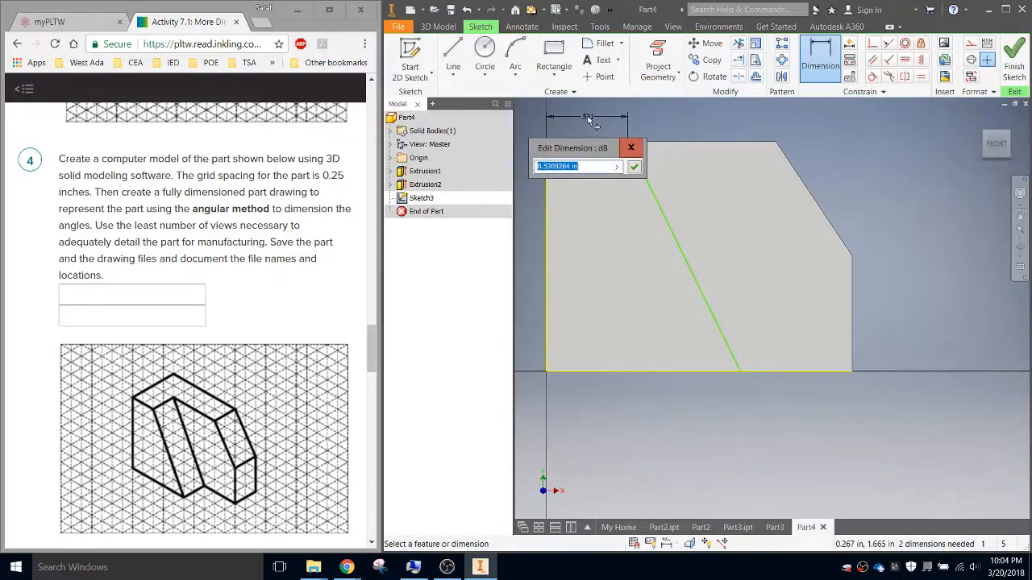
pyautogui.write('2*.25')
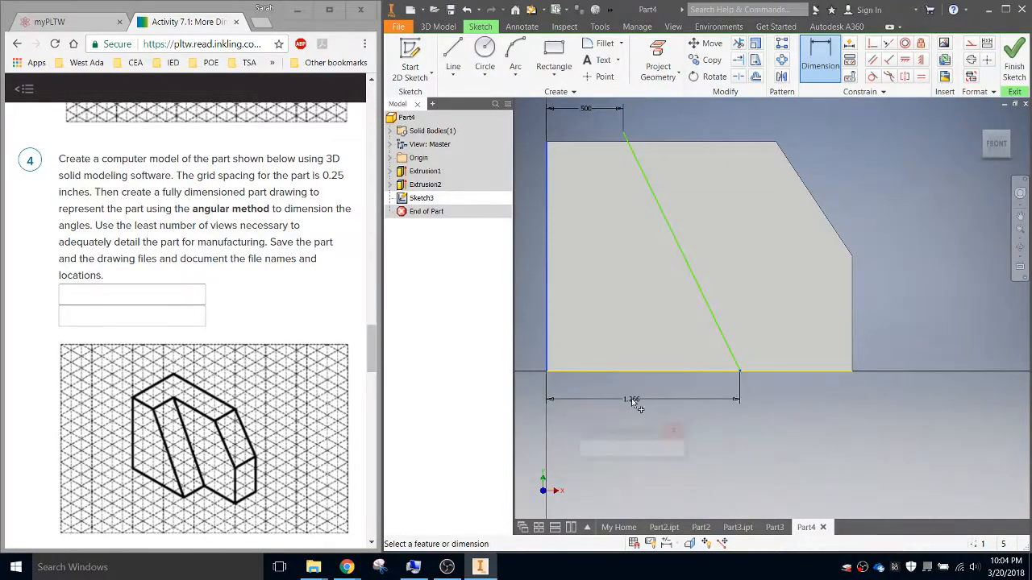
pyautogui.click(633, 399)
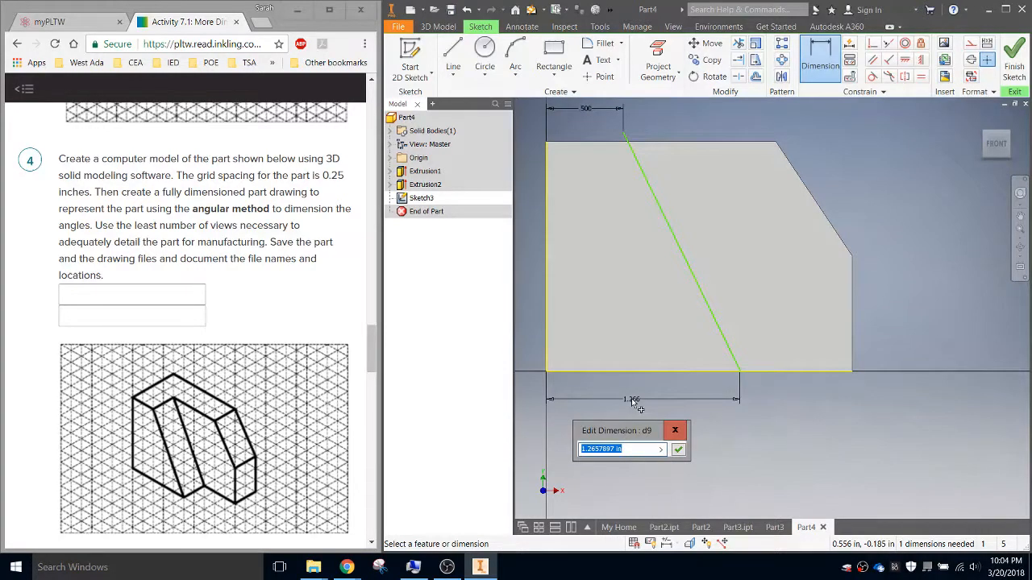
pyautogui.write('5".25')
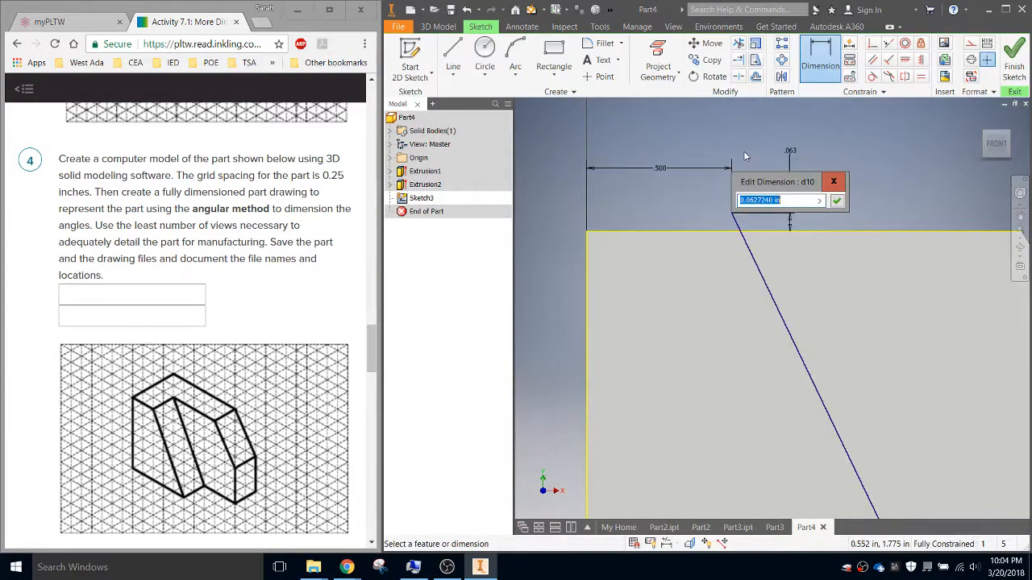
pyautogui.write('0')
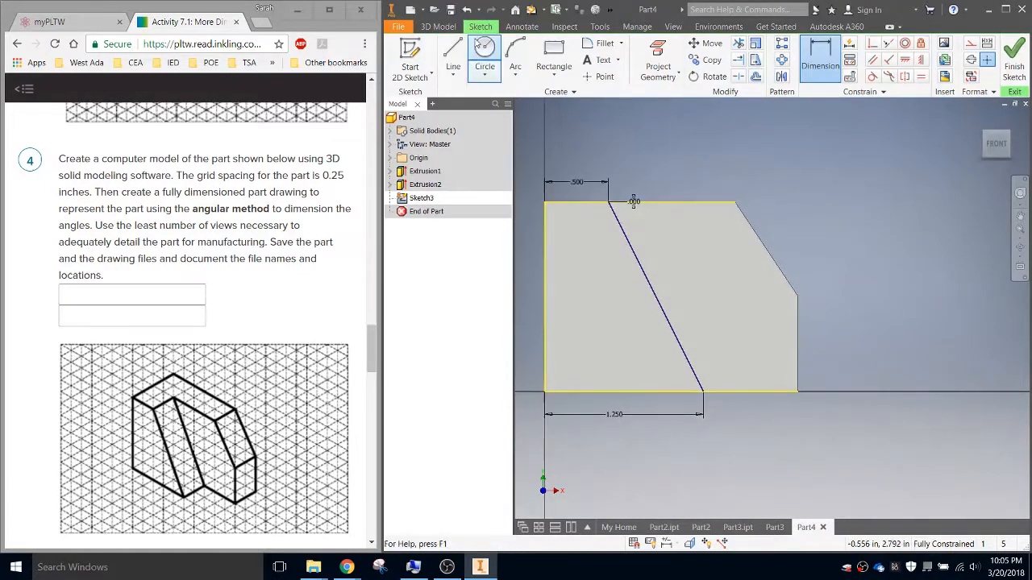
# Finish sketch three and begin extruding its profile beside the slanted line.
pyautogui.click(452, 56)
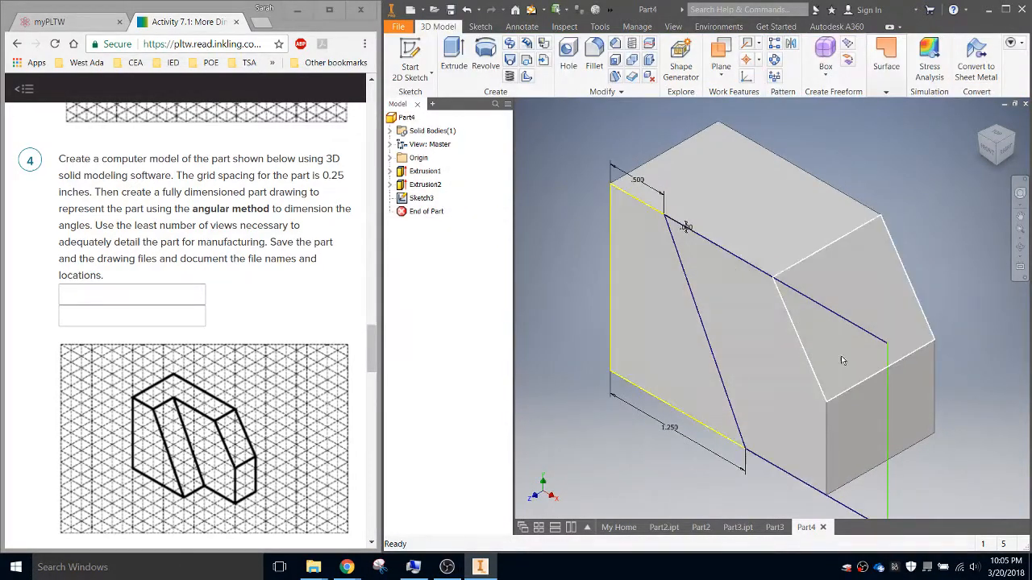
pyautogui.click(453, 57)
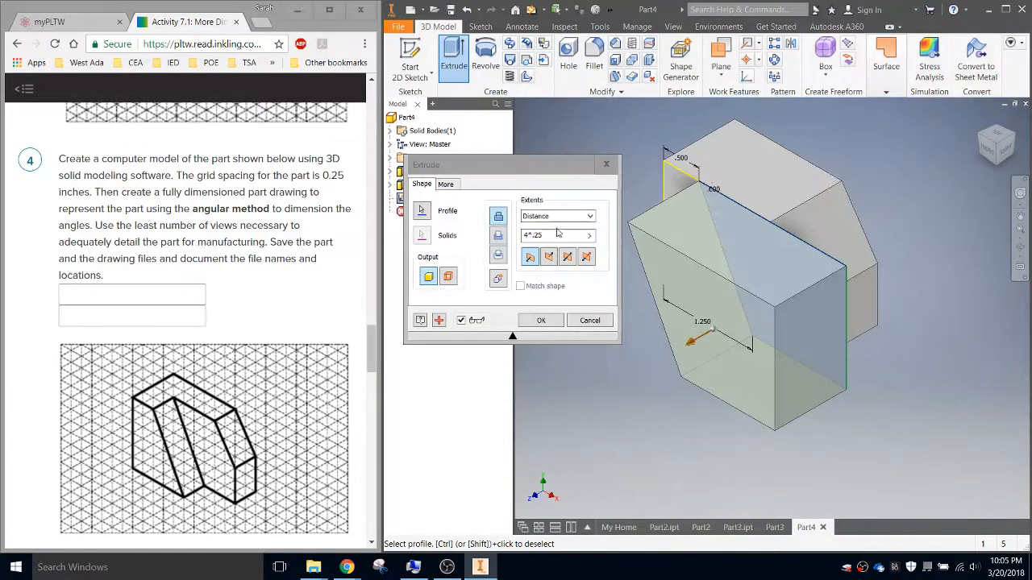
# Cut the wedge region beside the slanted line 2*.25 deep into the block.
pyautogui.click(498, 236)
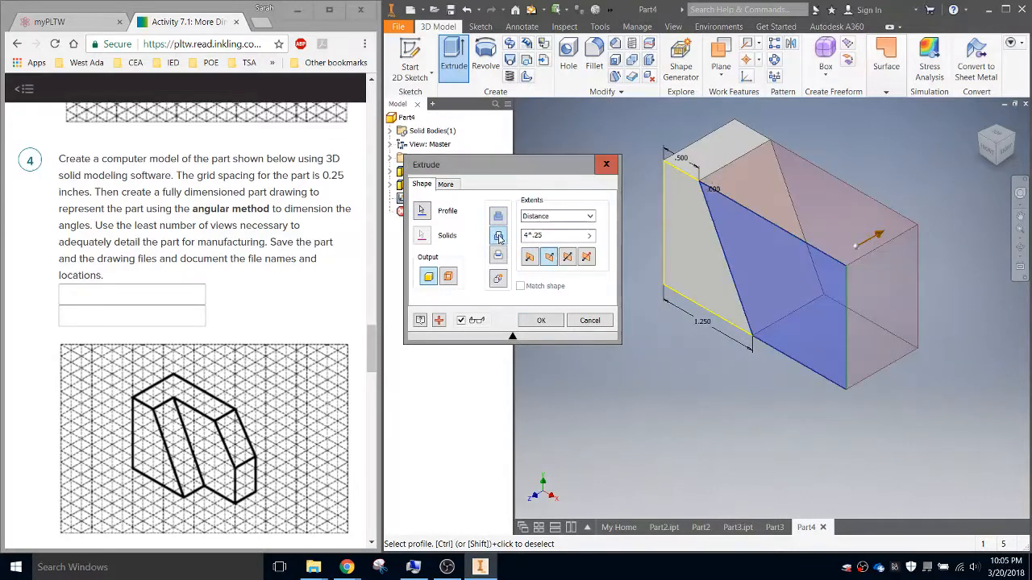
pyautogui.click(556, 235)
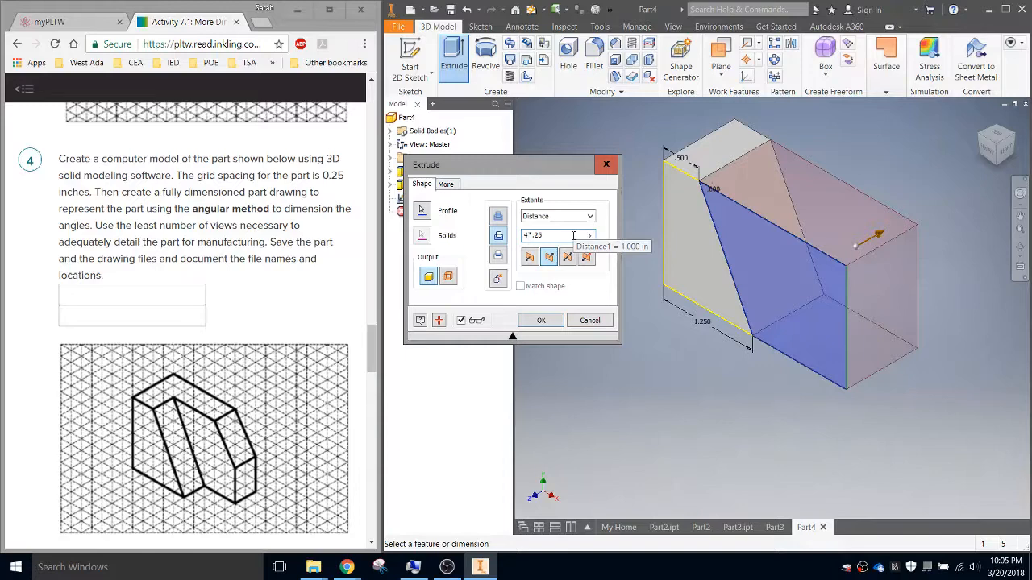
pyautogui.write('2')
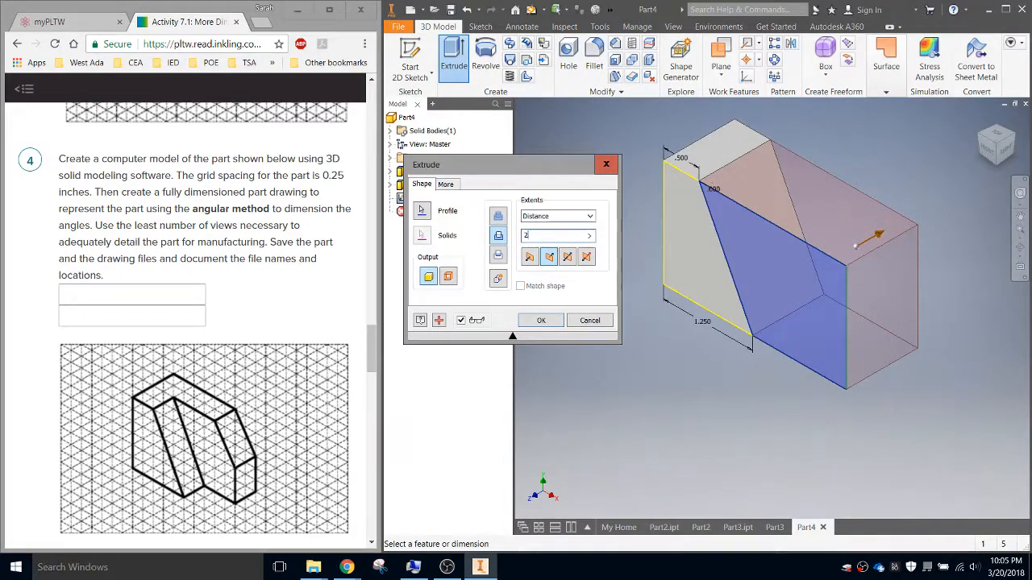
pyautogui.write('*.25')
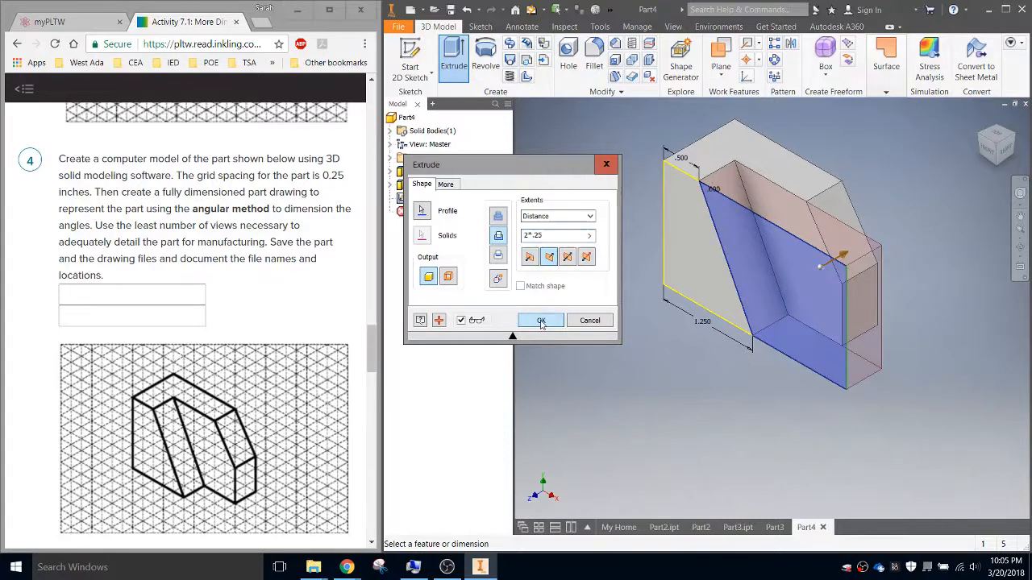
pyautogui.click(541, 320)
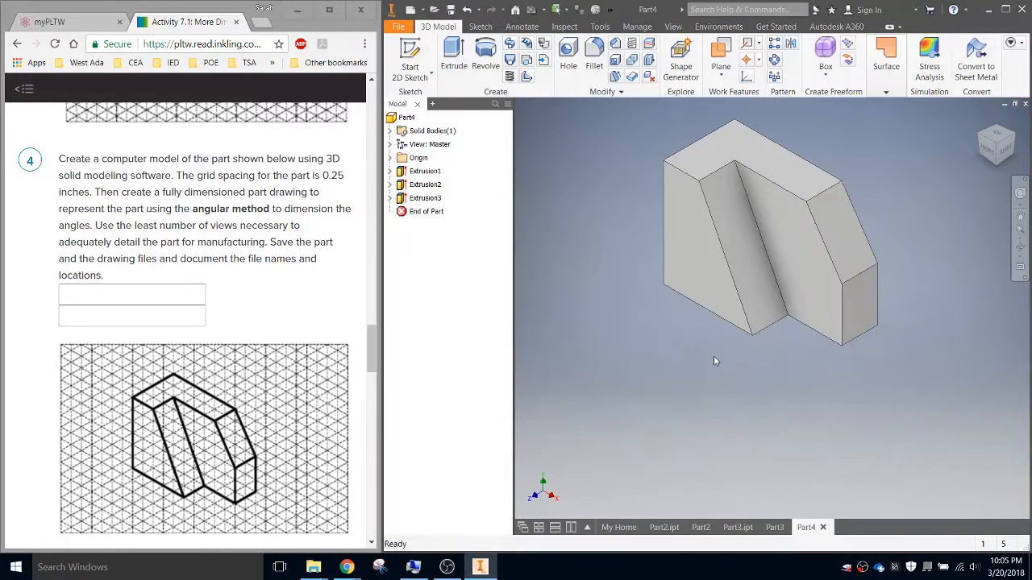